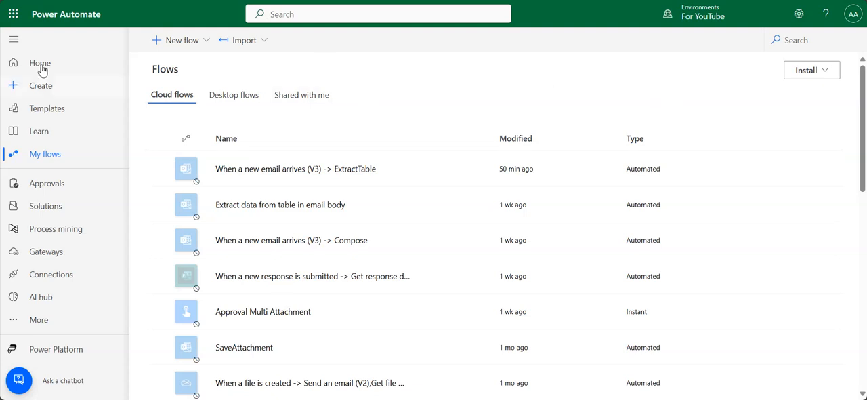
mouse_move(309, 112)
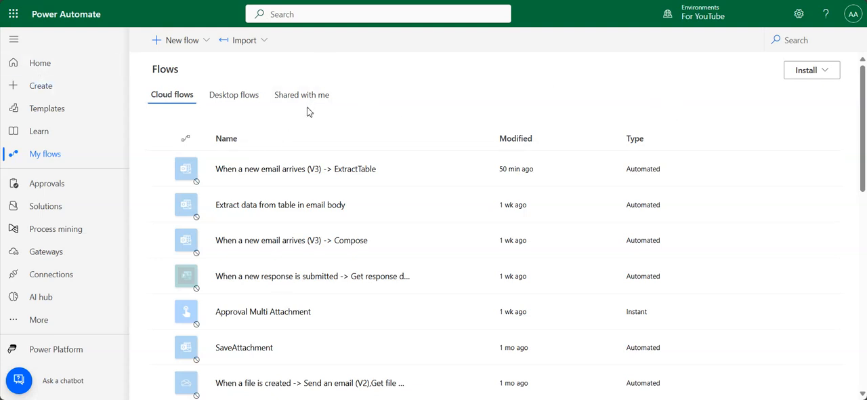
mouse_move(409, 137)
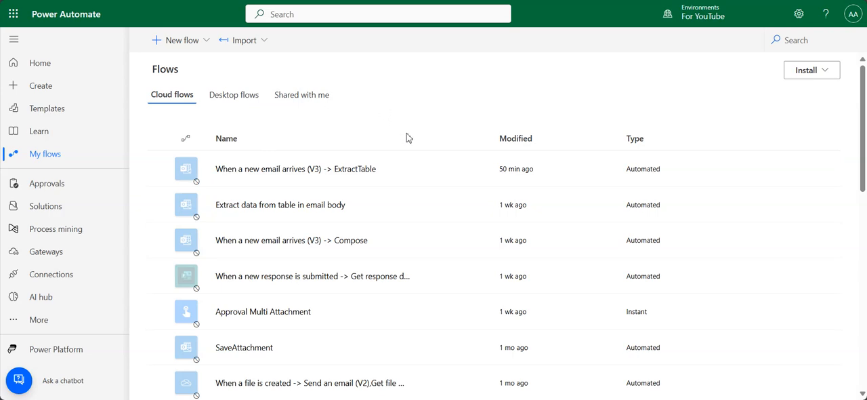
mouse_move(362, 110)
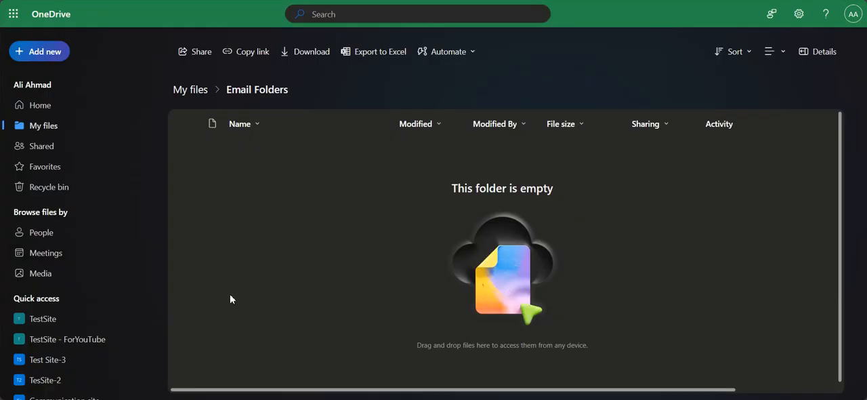
mouse_move(452, 200)
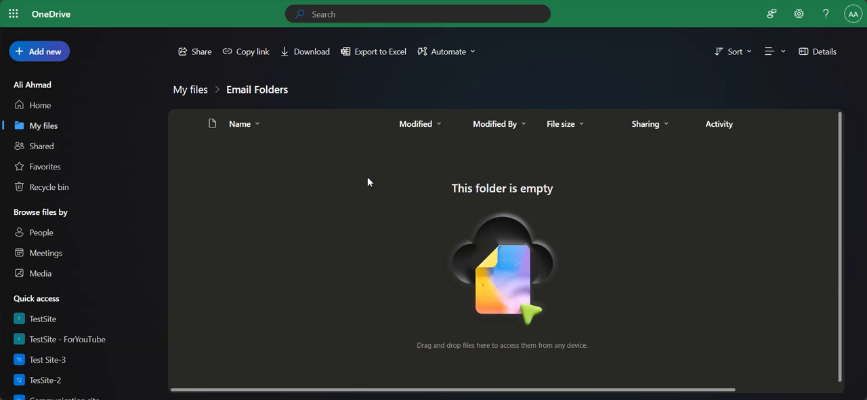
mouse_move(370, 268)
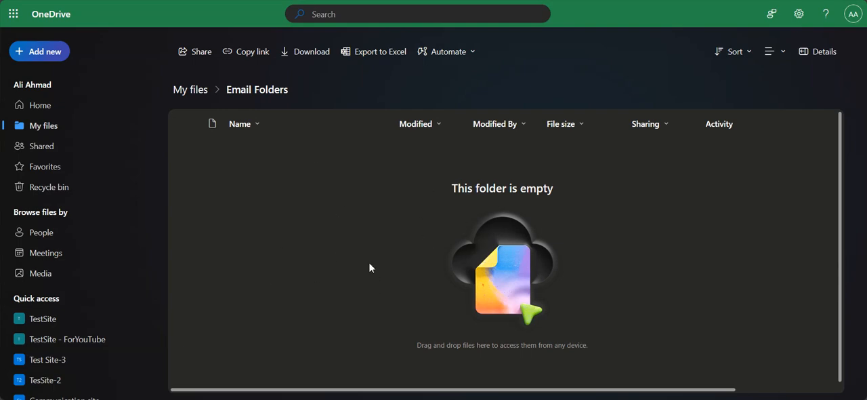
mouse_move(228, 147)
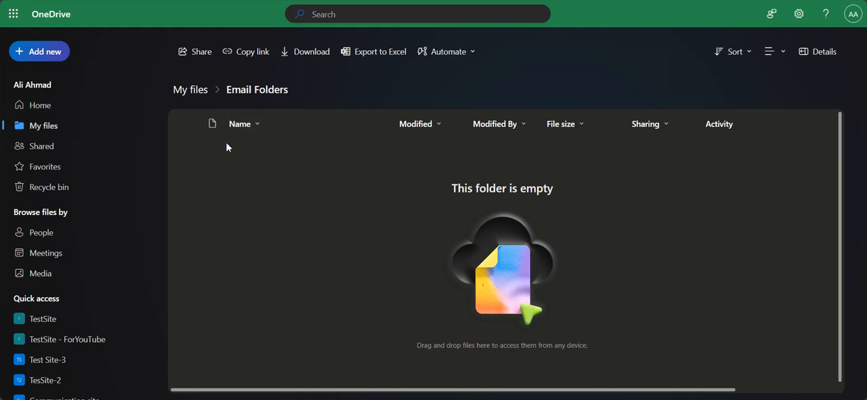
mouse_move(420, 195)
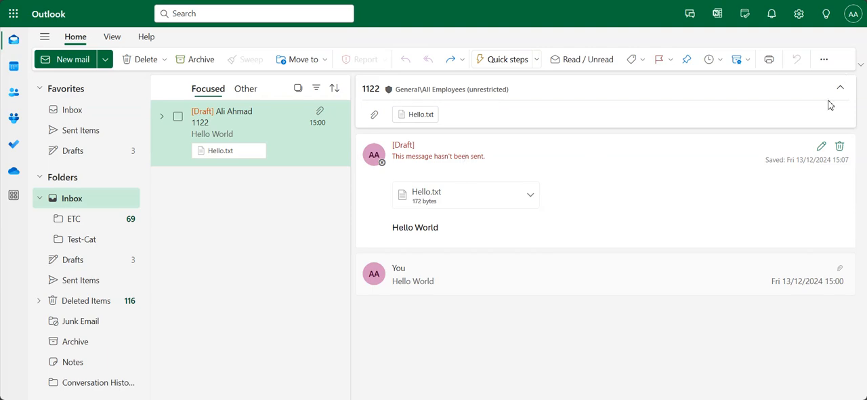
mouse_move(821, 146)
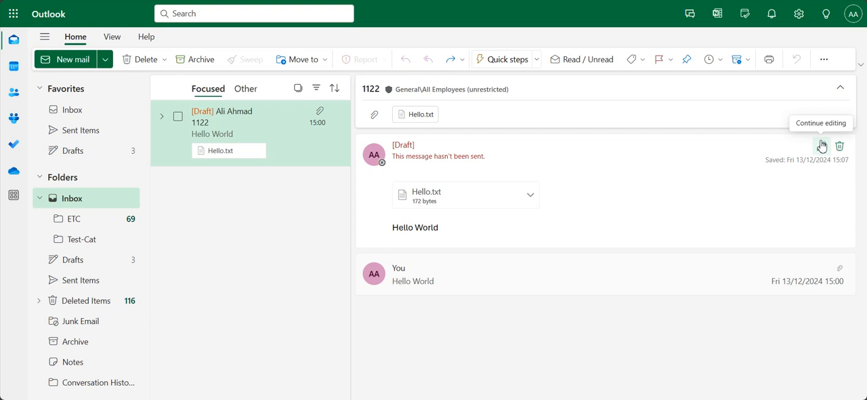
- Resume editing Outlook draft 1122, which has Hello.txt attached
left_click(820, 145)
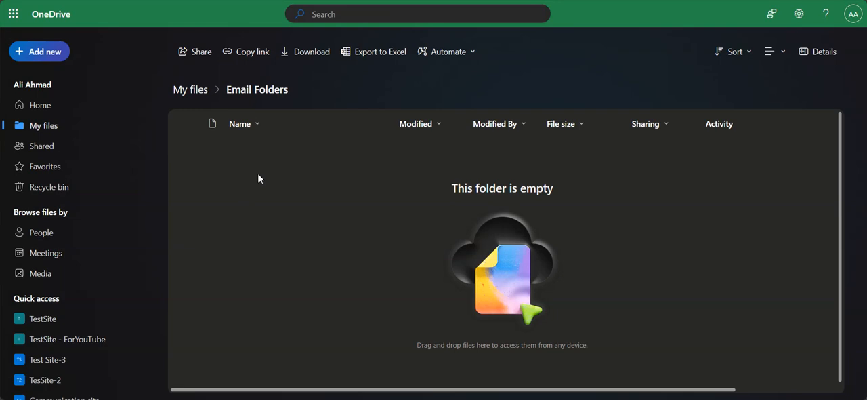
mouse_move(286, 164)
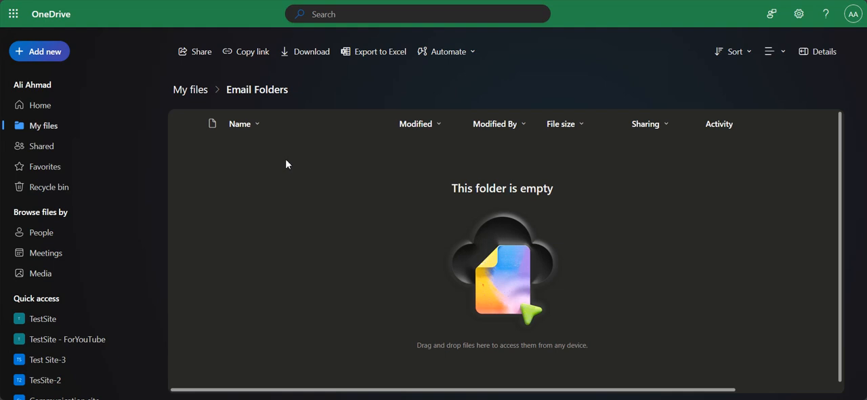
mouse_move(291, 179)
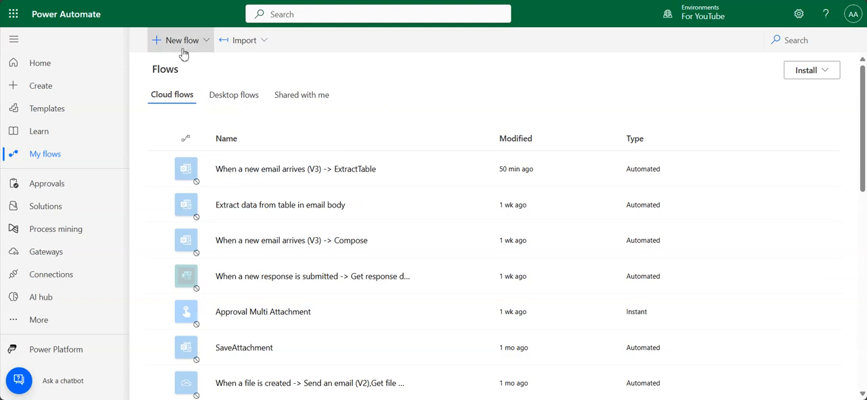
- Create an automated cloud flow, searching 'when em' for the When a new email arrives (V3) trigger
left_click(179, 39)
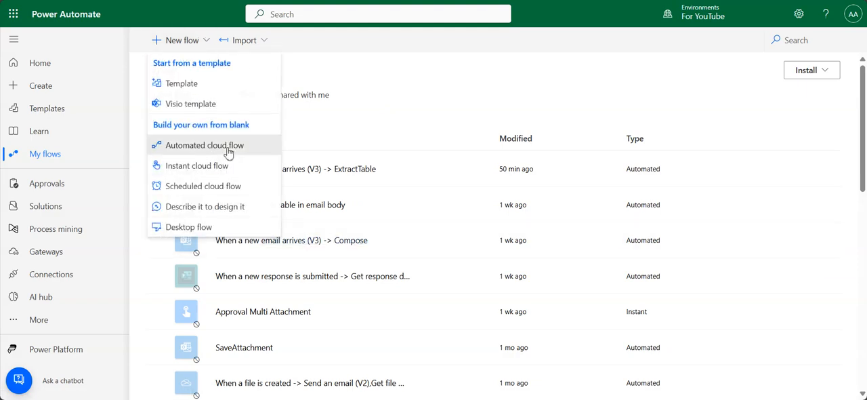
left_click(205, 145)
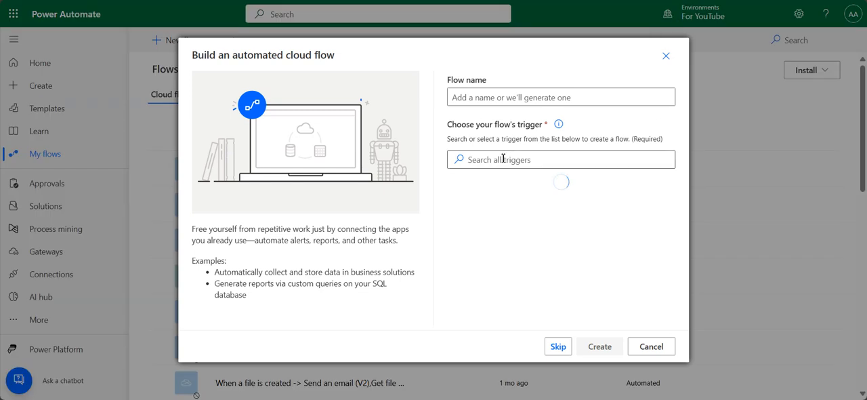
type("w")
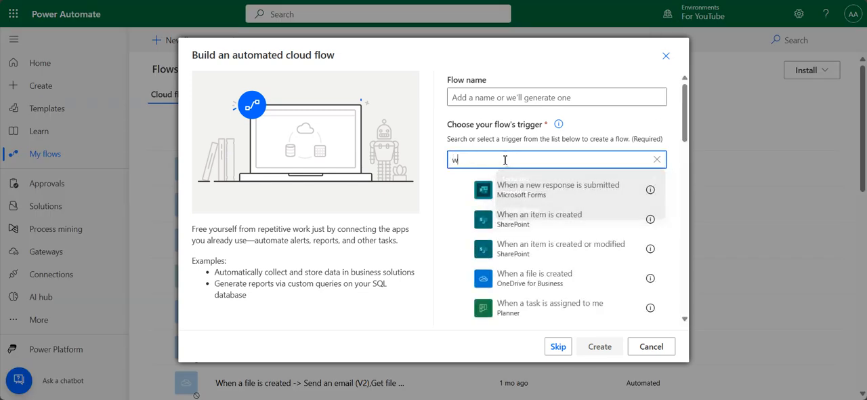
type("hen em")
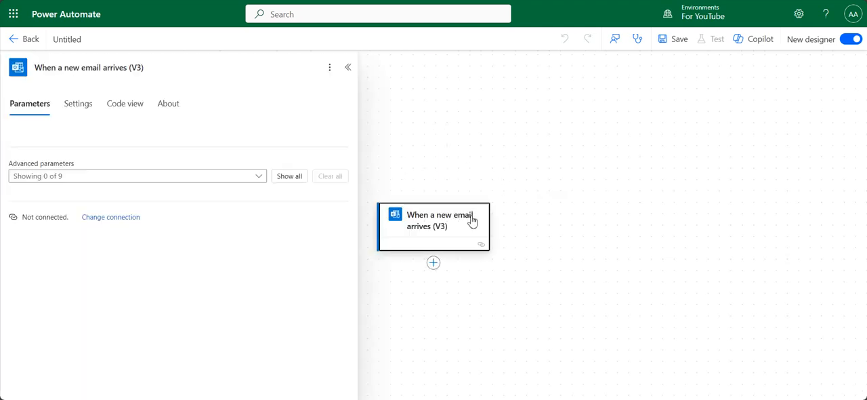
- Add the trigger's Only with Attachments parameter set to Yes and show all parameters
left_click(136, 176)
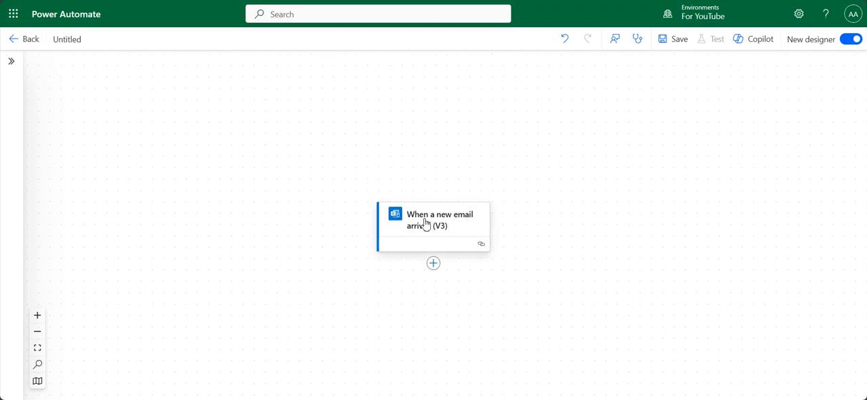
left_click(433, 220)
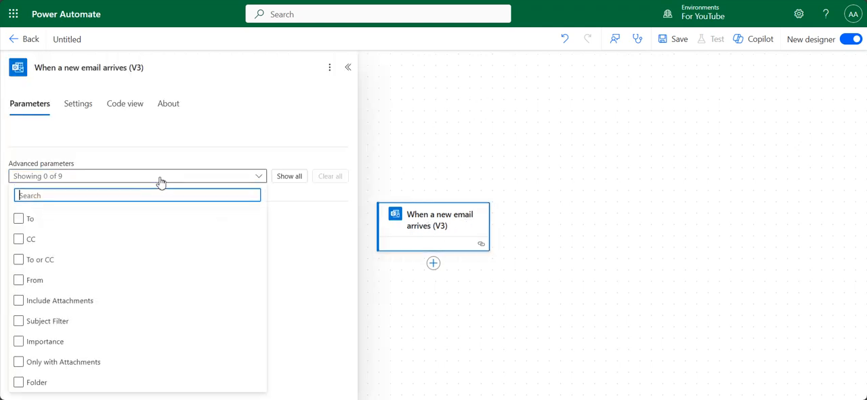
left_click(18, 361)
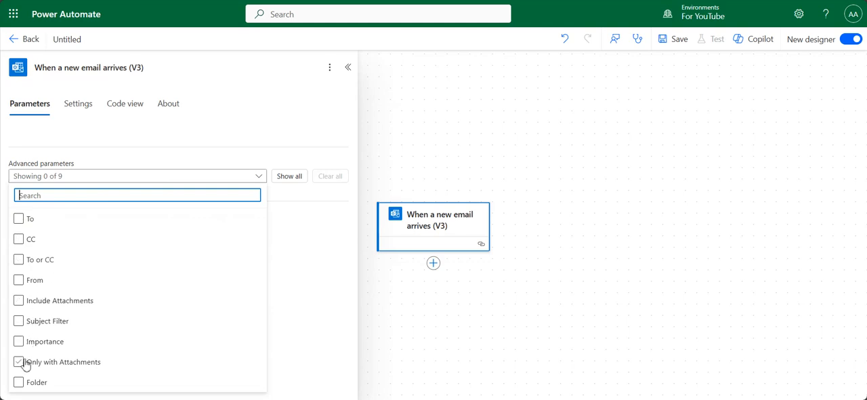
left_click(18, 361)
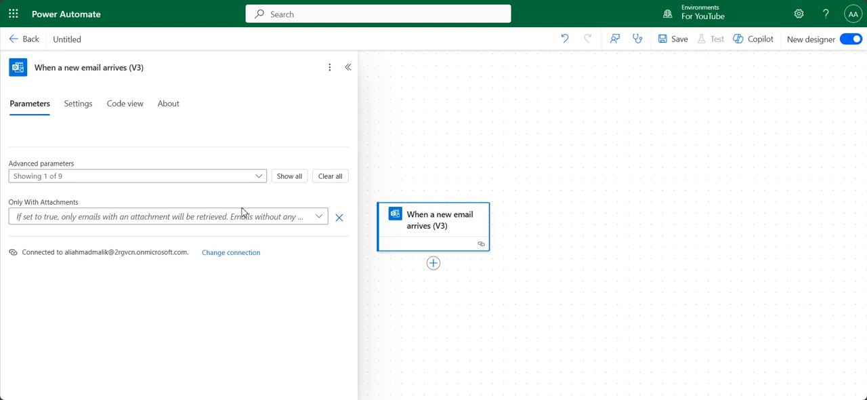
type("Yes")
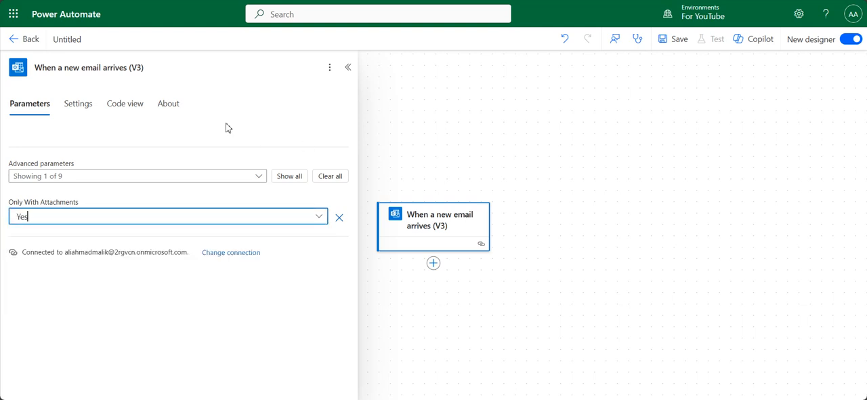
mouse_move(232, 111)
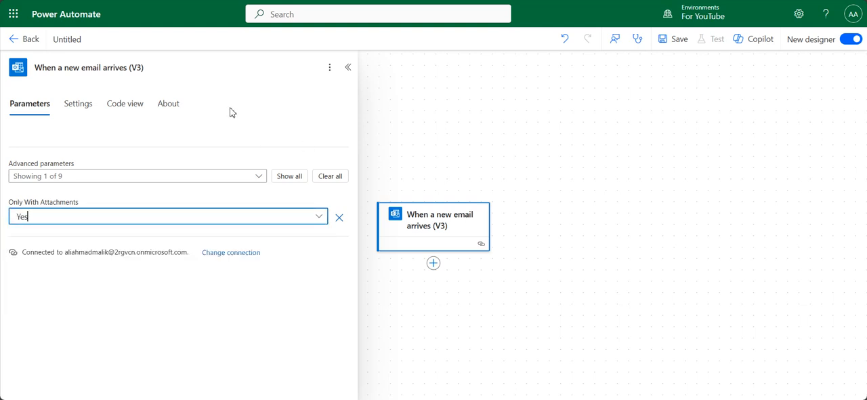
mouse_move(289, 175)
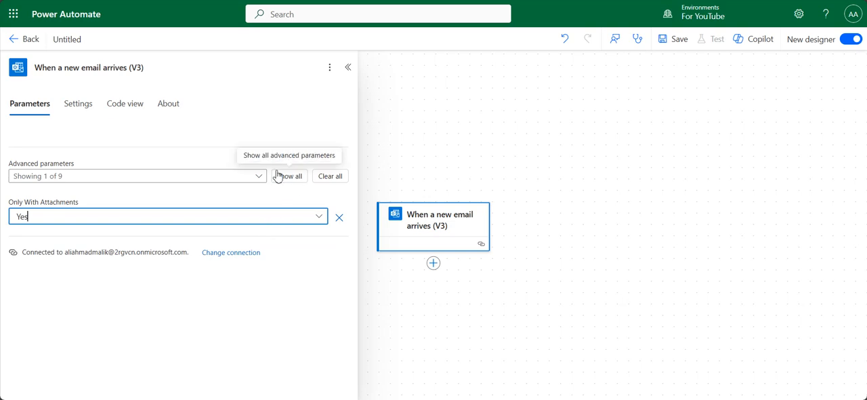
left_click(289, 176)
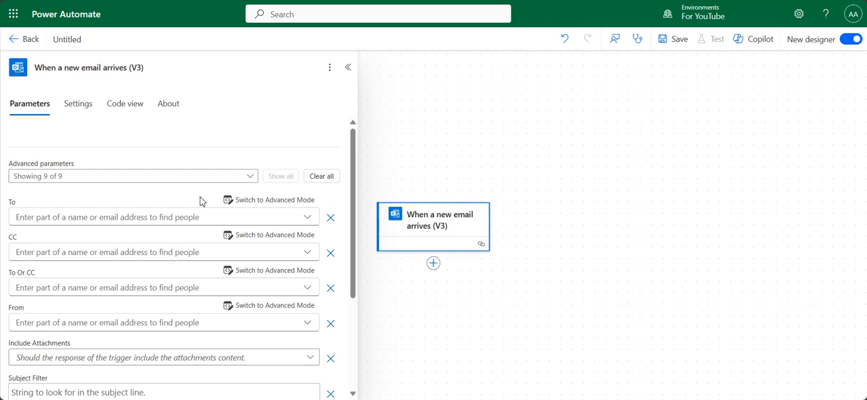
scroll("down", 3)
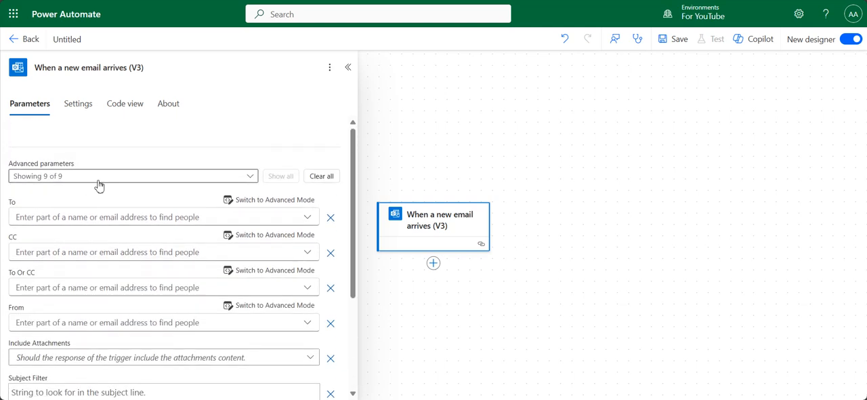
scroll("down", 3)
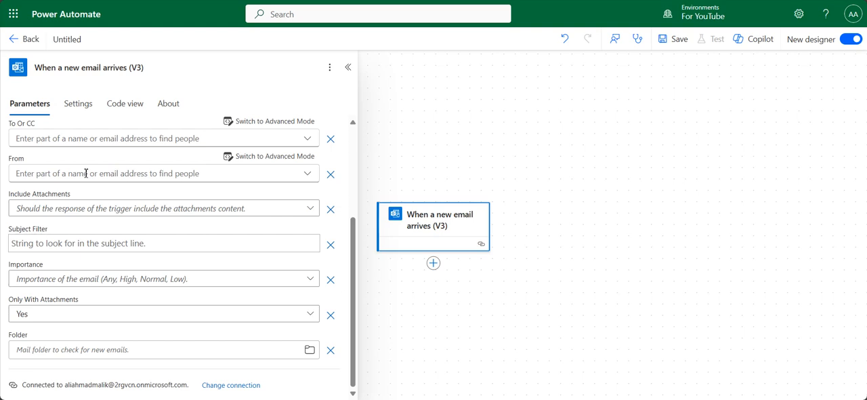
mouse_move(115, 167)
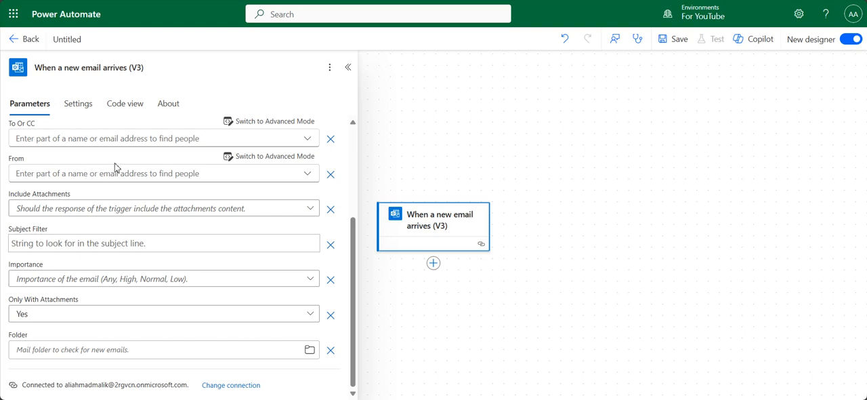
mouse_move(117, 168)
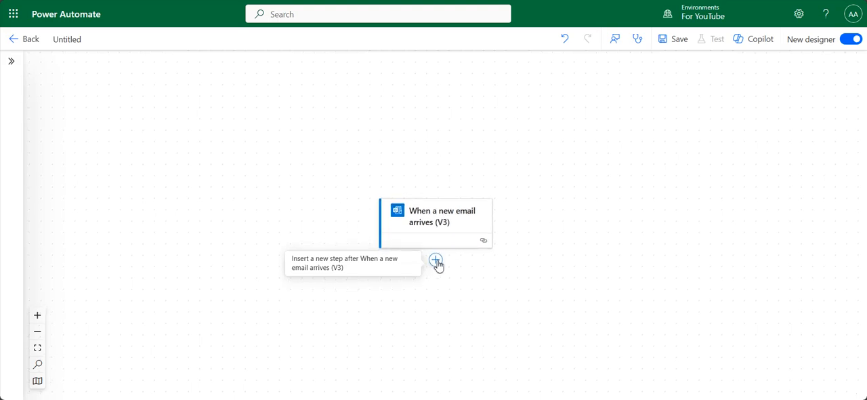
- Add a OneDrive for Business Create file action with folder path Email Folders
left_click(435, 260)
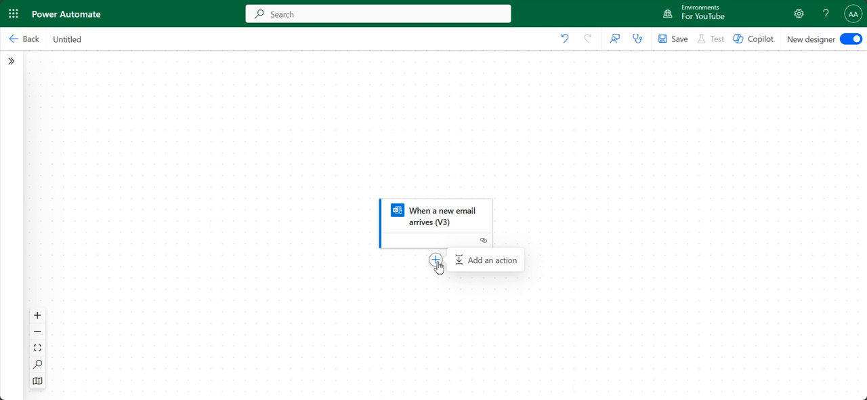
left_click(436, 260)
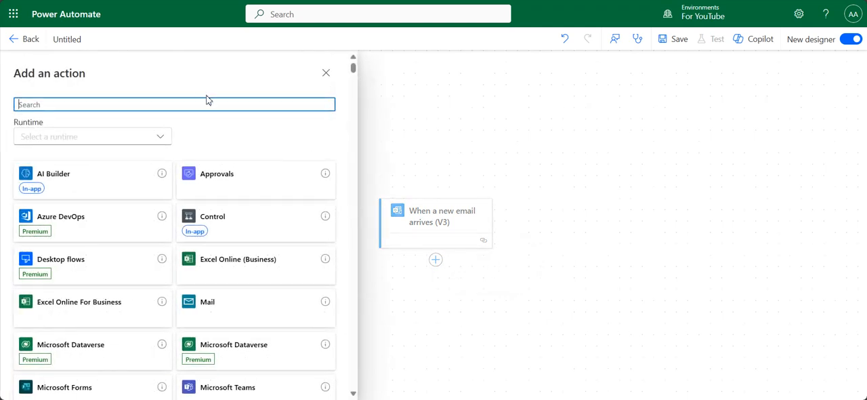
type("create file")
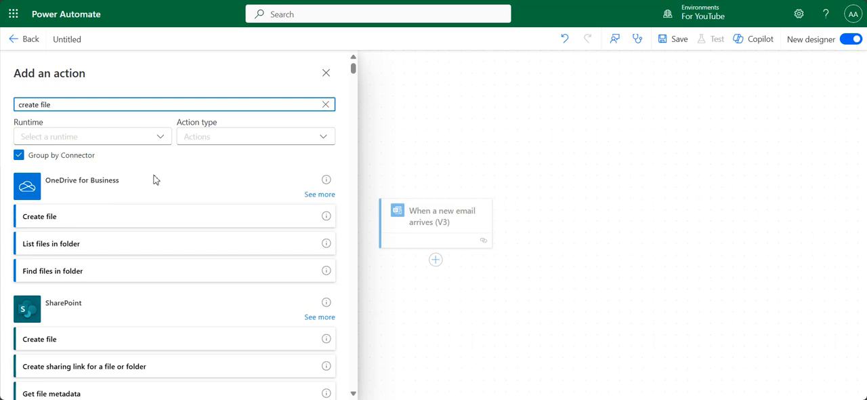
left_click(39, 216)
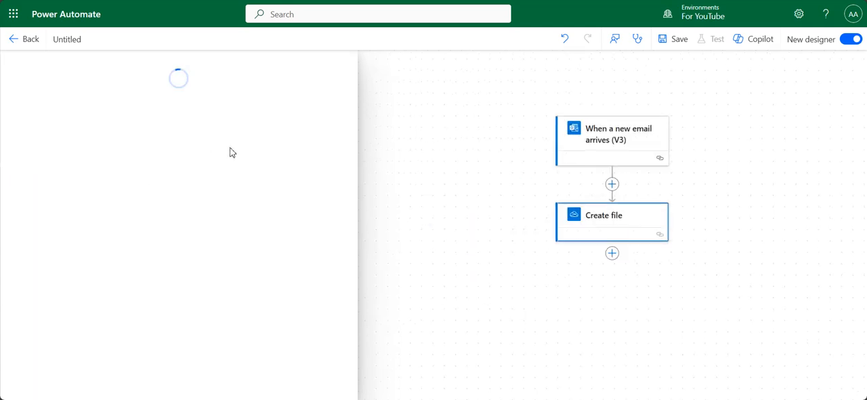
left_click(611, 221)
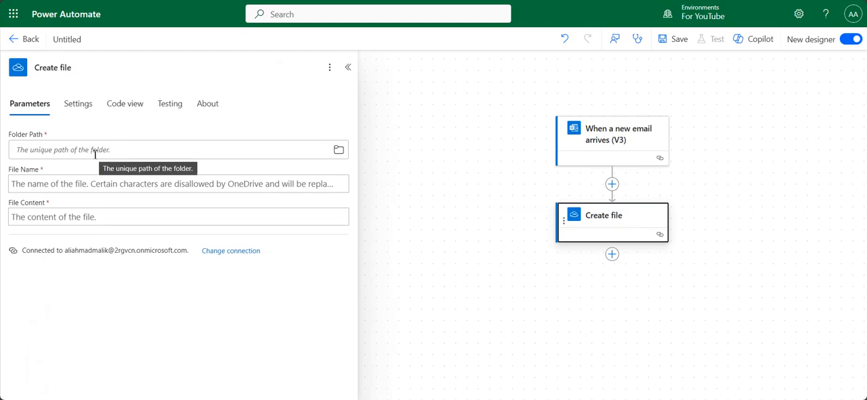
left_click(338, 149)
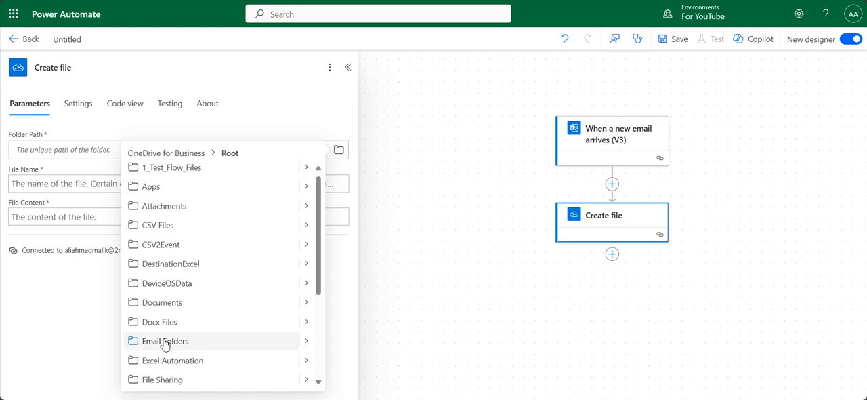
left_click(165, 341)
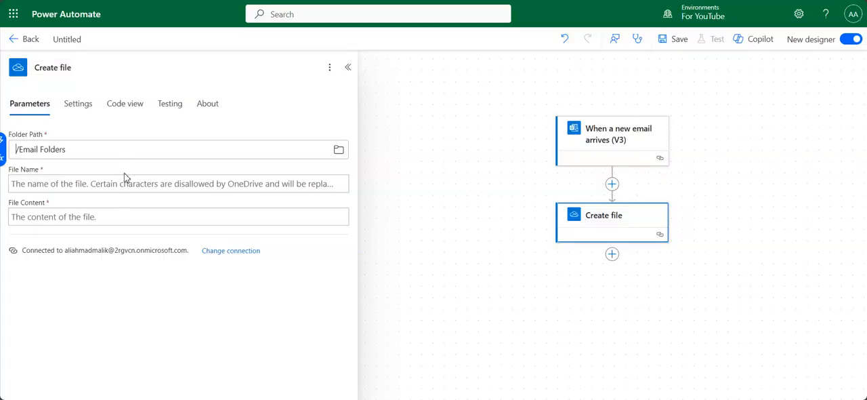
- Set Create file's File Name to the dynamic Attachments Name
left_click(178, 183)
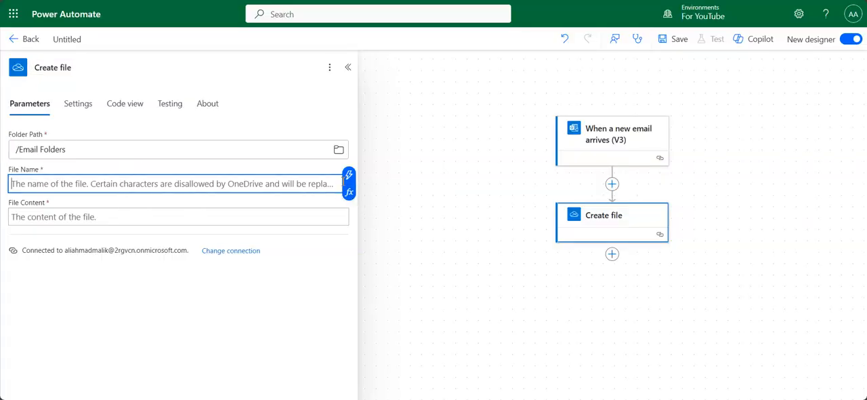
left_click(348, 173)
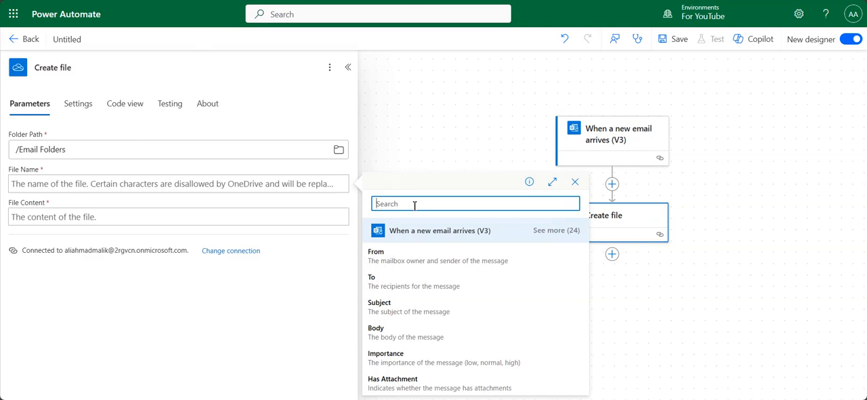
type("att")
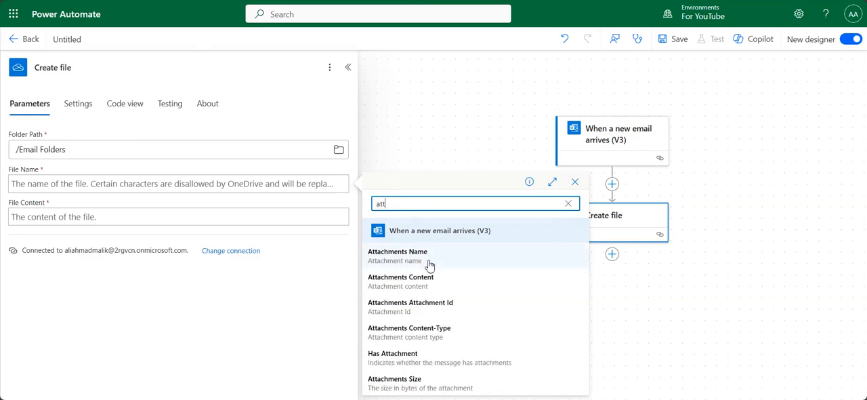
left_click(398, 251)
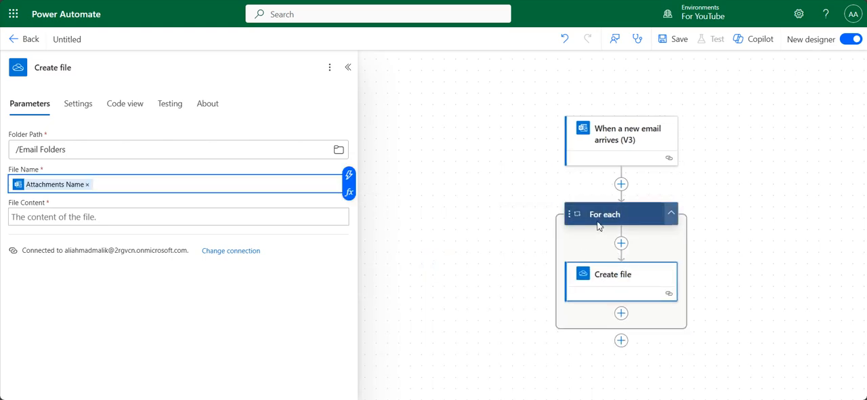
mouse_move(230, 237)
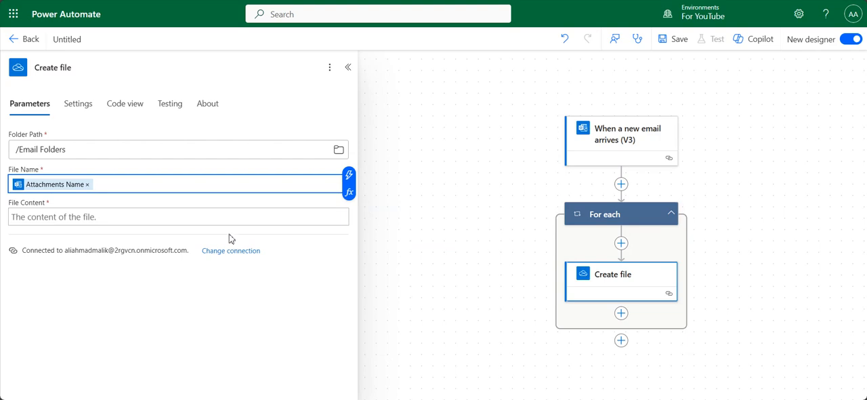
- Set File Content to Attachments Content, wrapping Create file in a For each loop
left_click(179, 216)
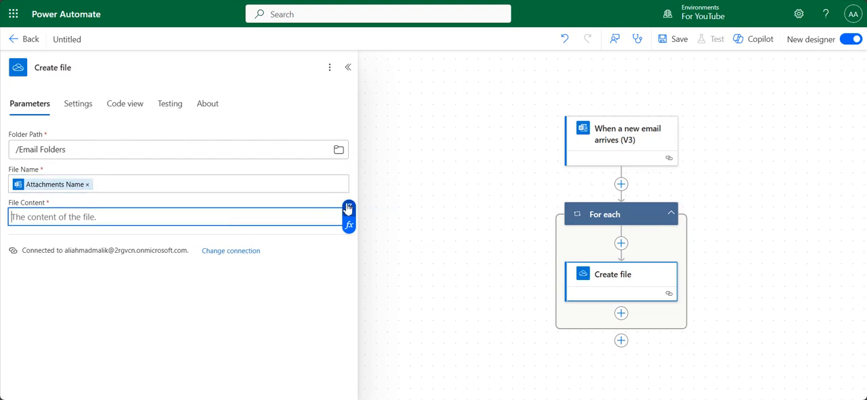
left_click(348, 208)
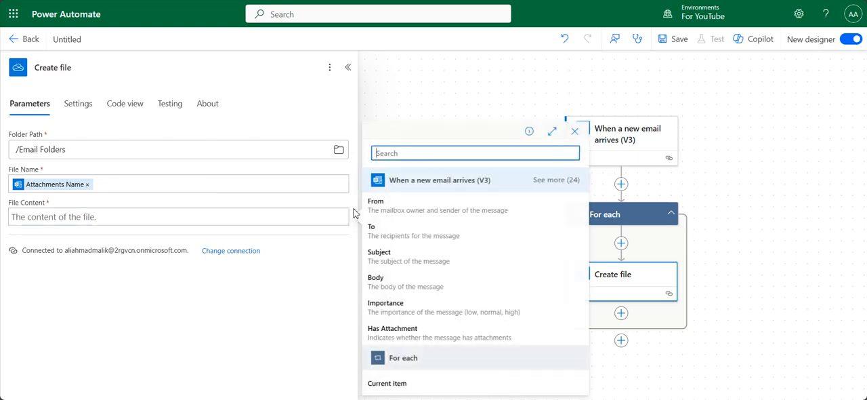
type("d")
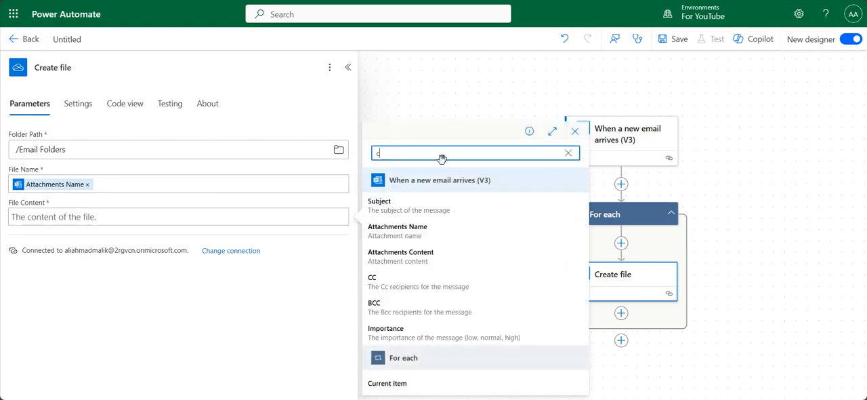
type("con")
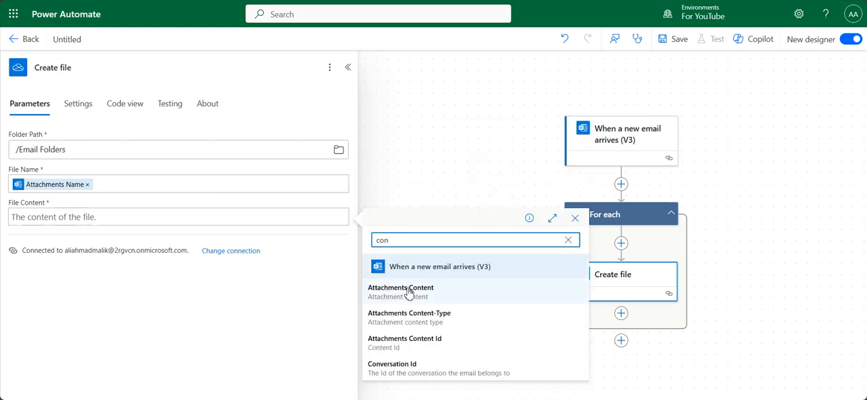
left_click(400, 288)
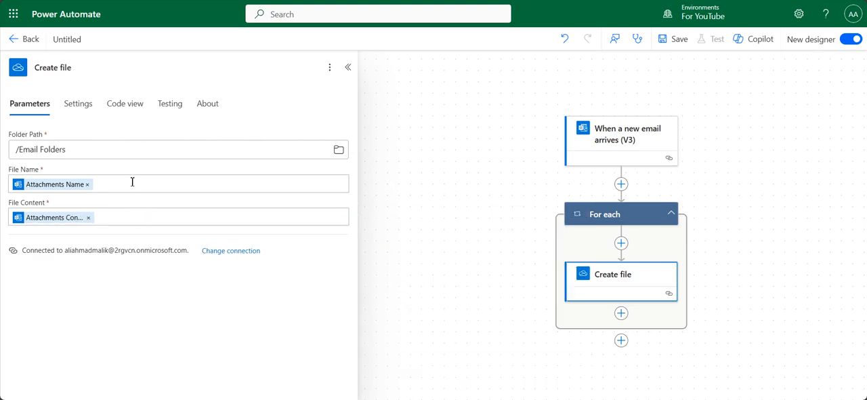
mouse_move(64, 193)
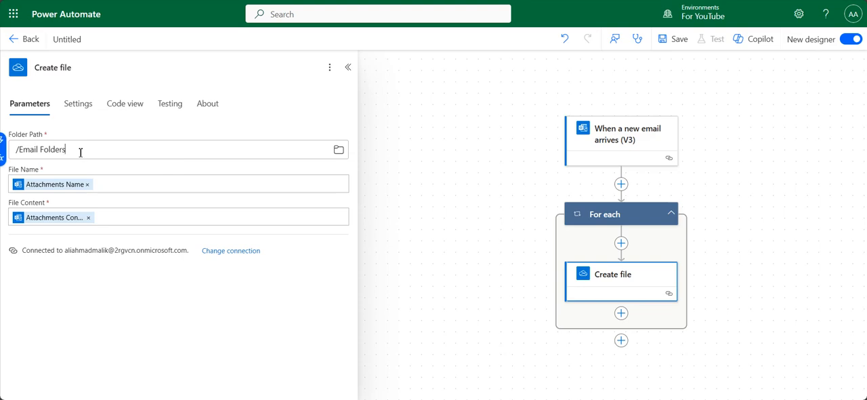
- Extend the folder path to Email Folders/ followed by the dynamic email Subject
type("/")
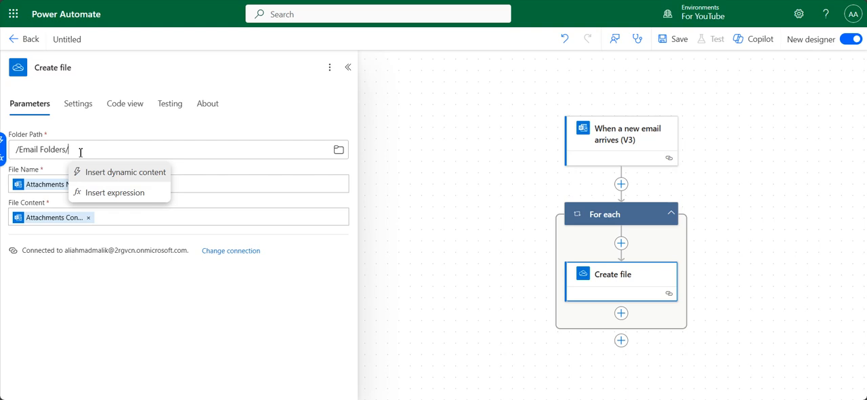
mouse_move(94, 174)
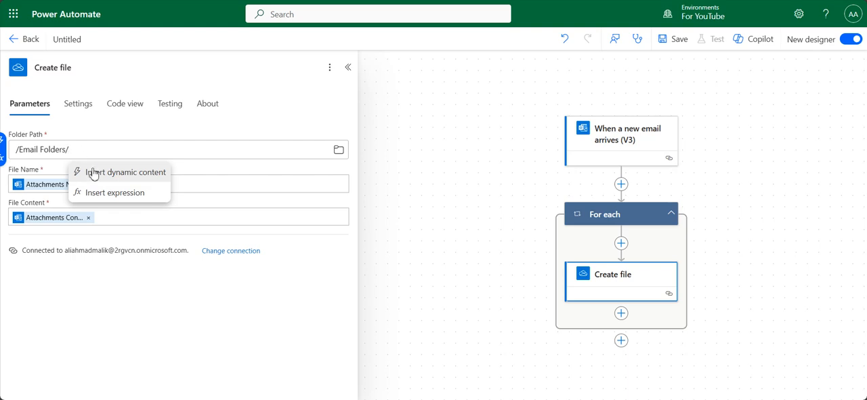
left_click(126, 172)
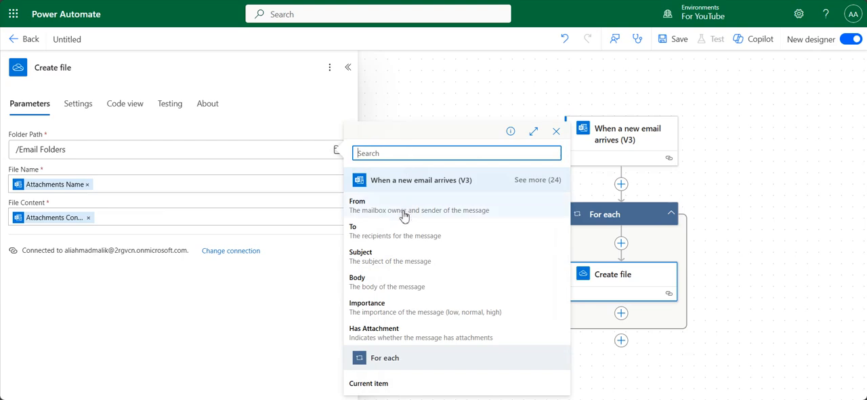
left_click(361, 256)
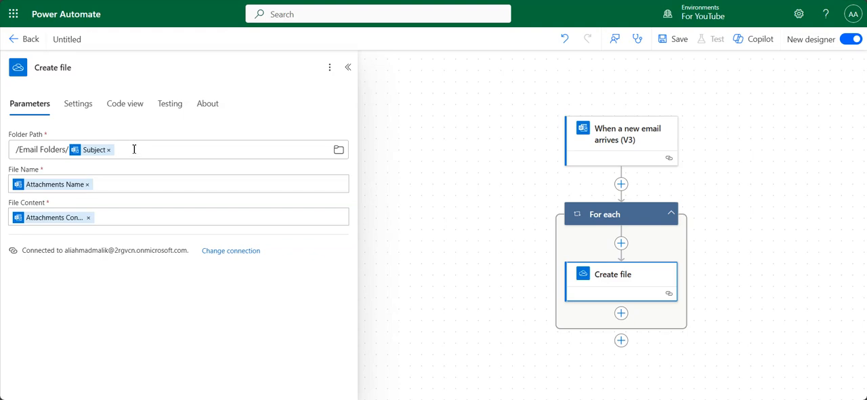
mouse_move(137, 168)
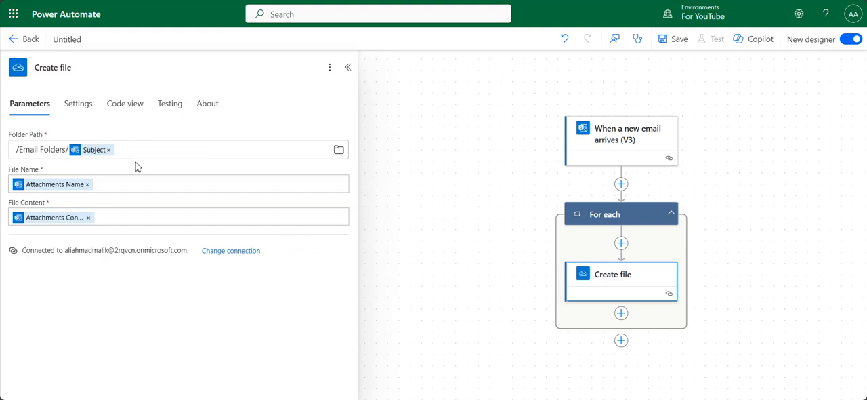
mouse_move(156, 170)
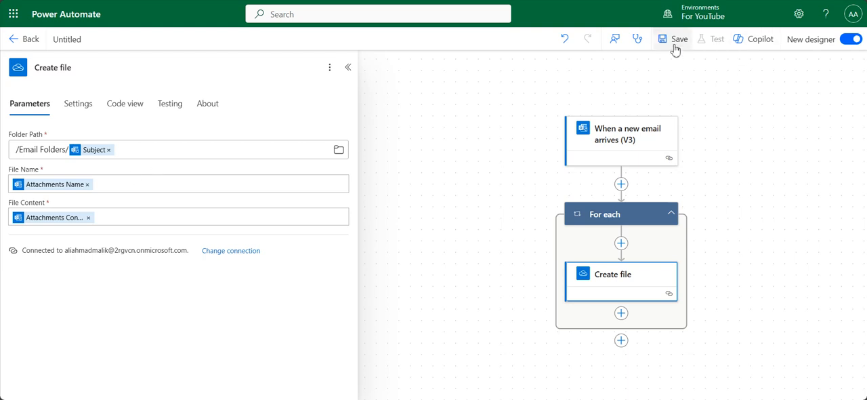
- Save the flow and start a manual test waiting for a new email
left_click(679, 39)
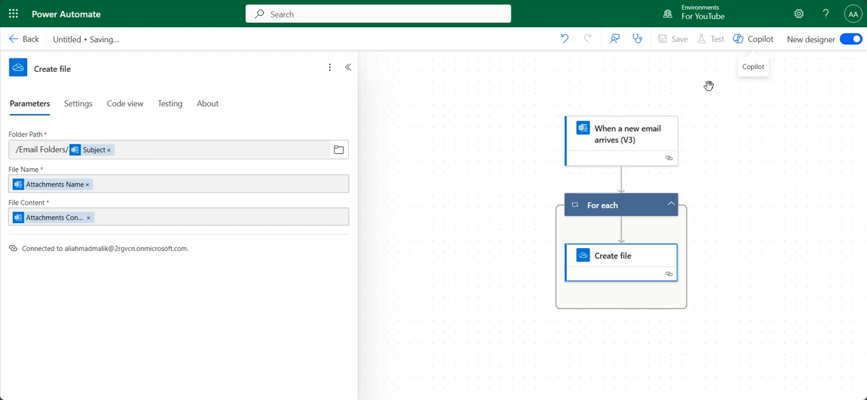
left_click(678, 39)
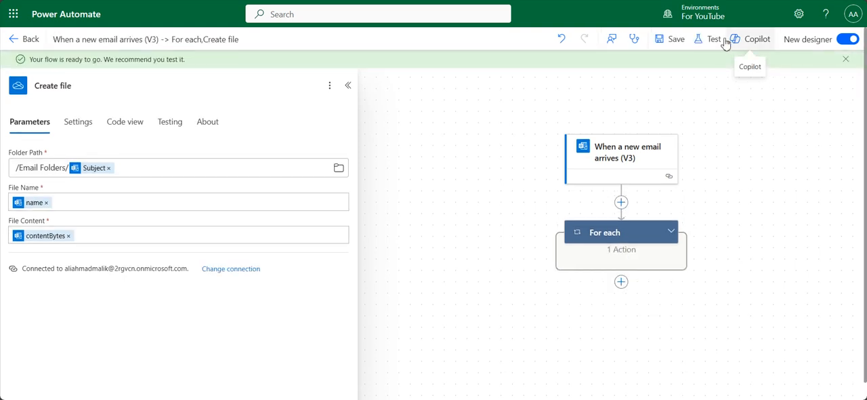
left_click(713, 38)
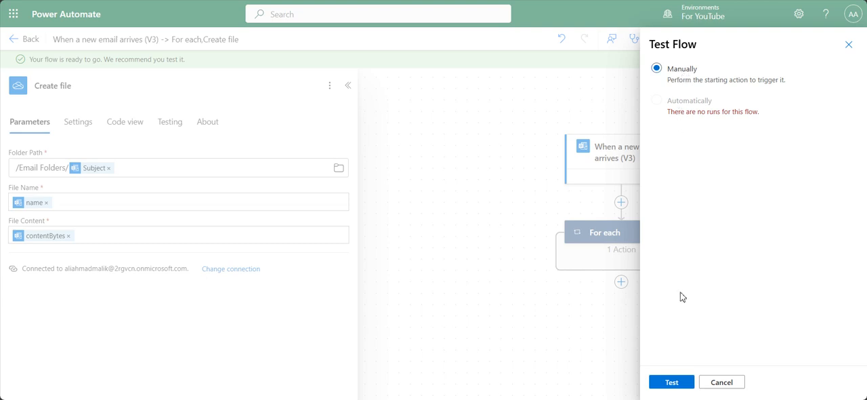
left_click(671, 381)
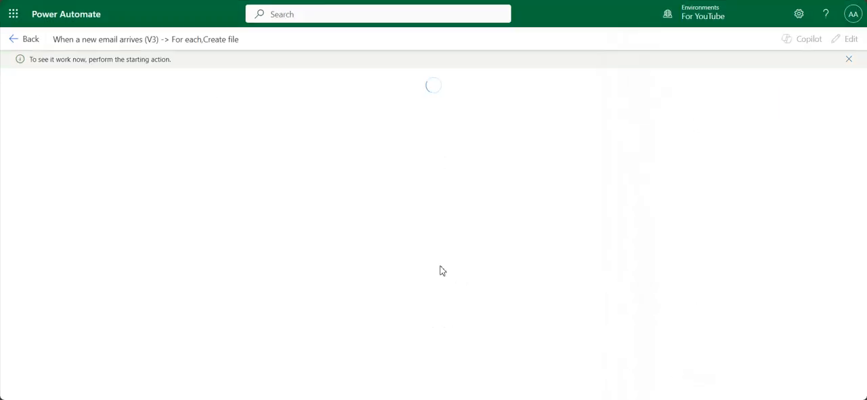
mouse_move(352, 138)
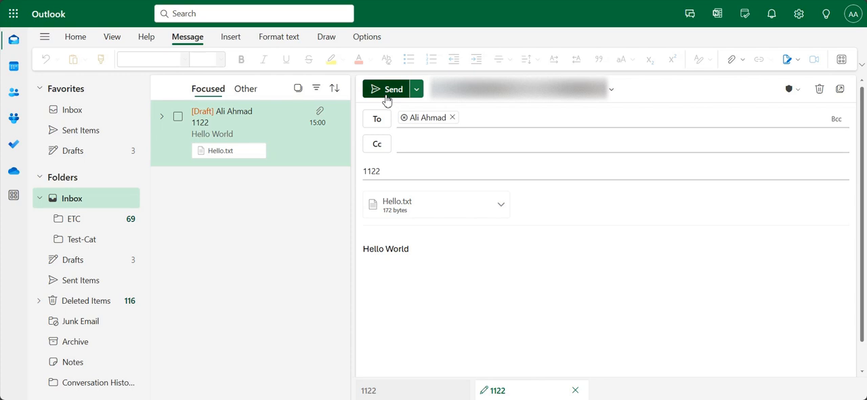
- Send draft email 1122 with Hello.txt attached to trigger the test
left_click(386, 89)
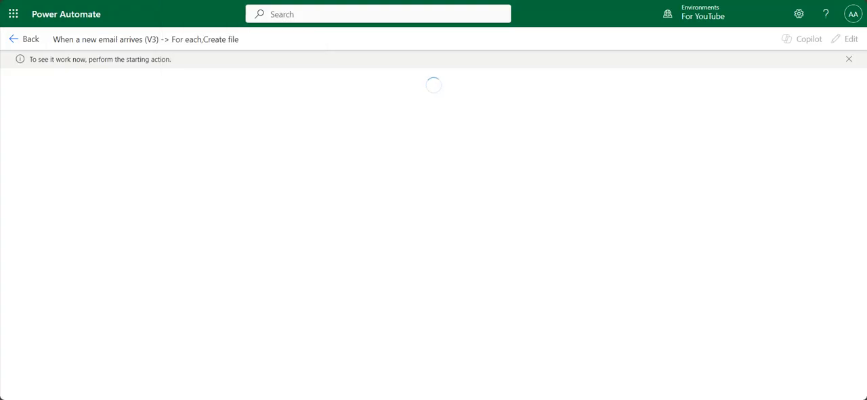
mouse_move(446, 202)
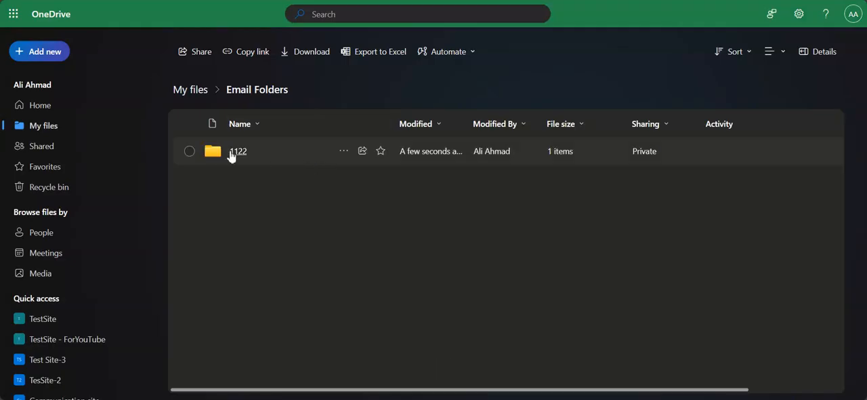
double_click(237, 150)
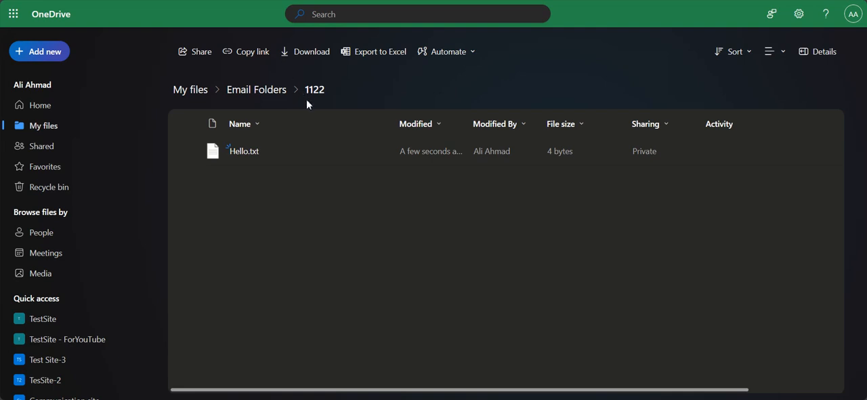
mouse_move(296, 270)
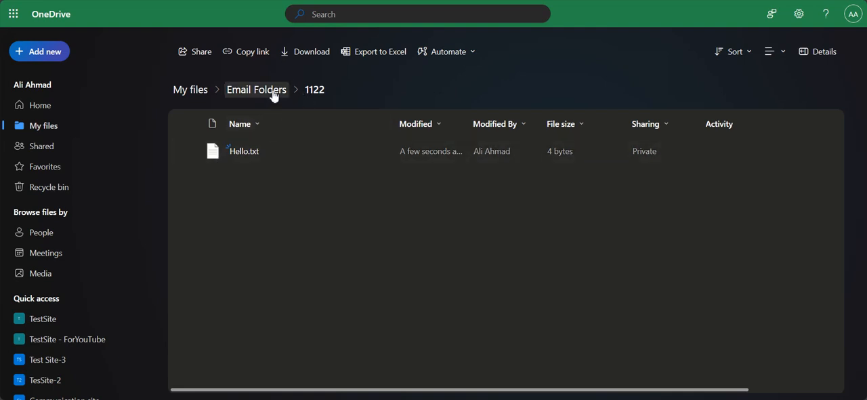
left_click(257, 88)
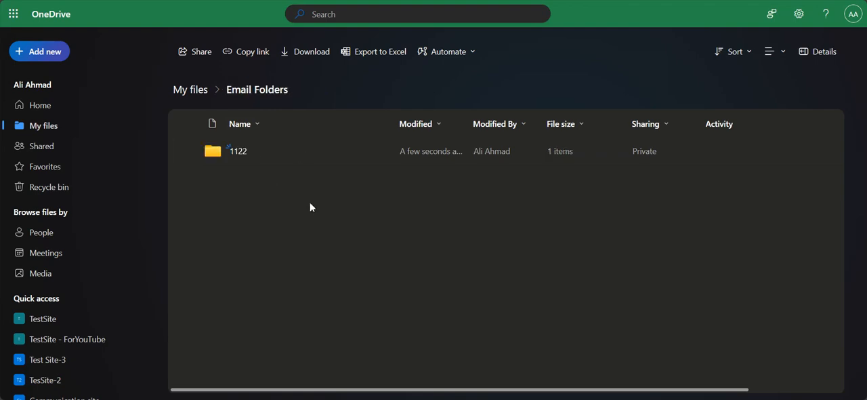
mouse_move(326, 226)
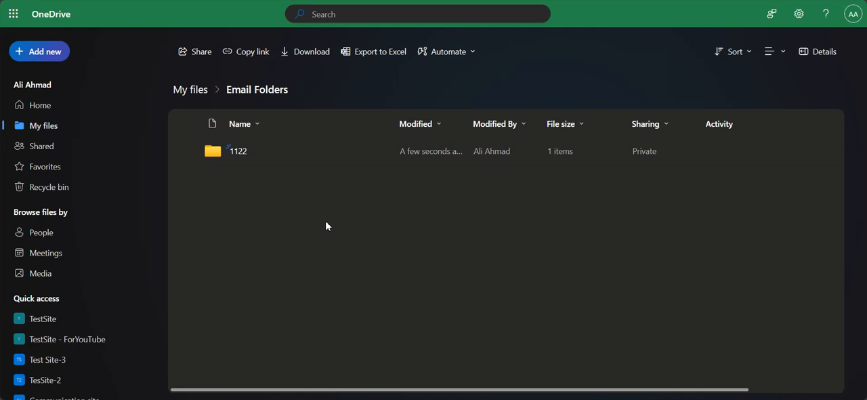